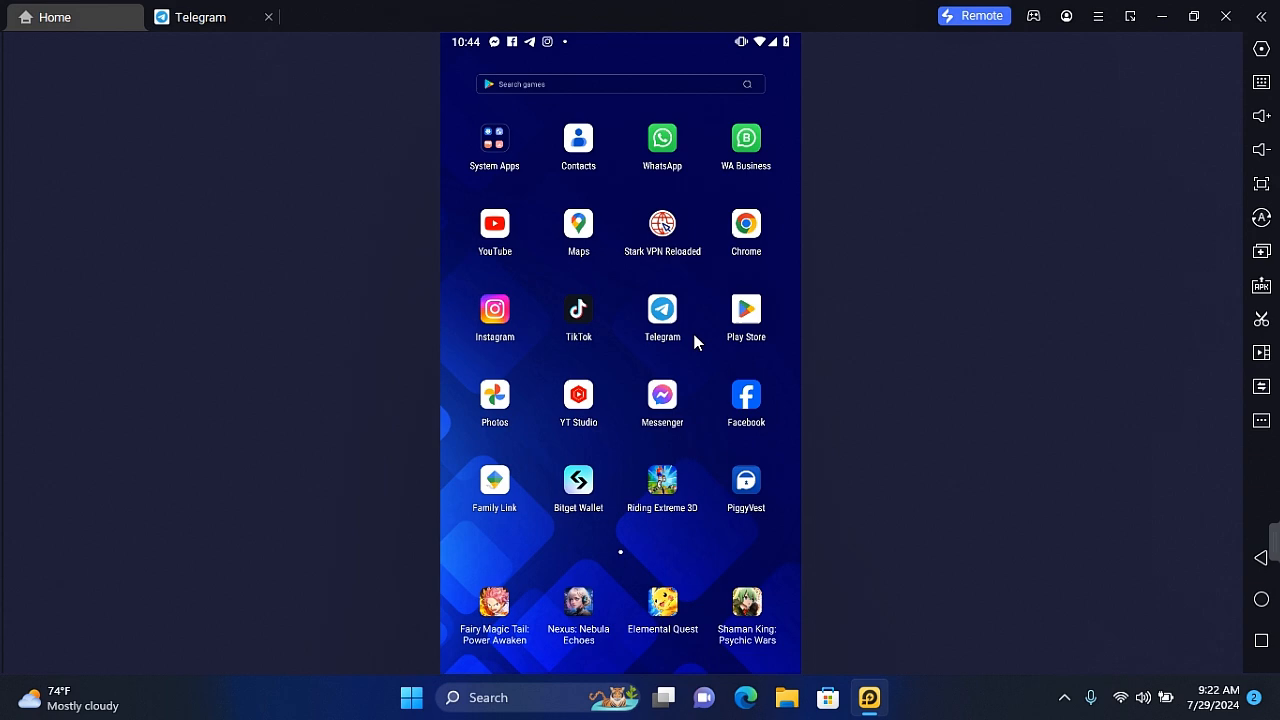
Step: Launch Telegram and go through the menu and Settings to Privacy and Security
click(662, 309)
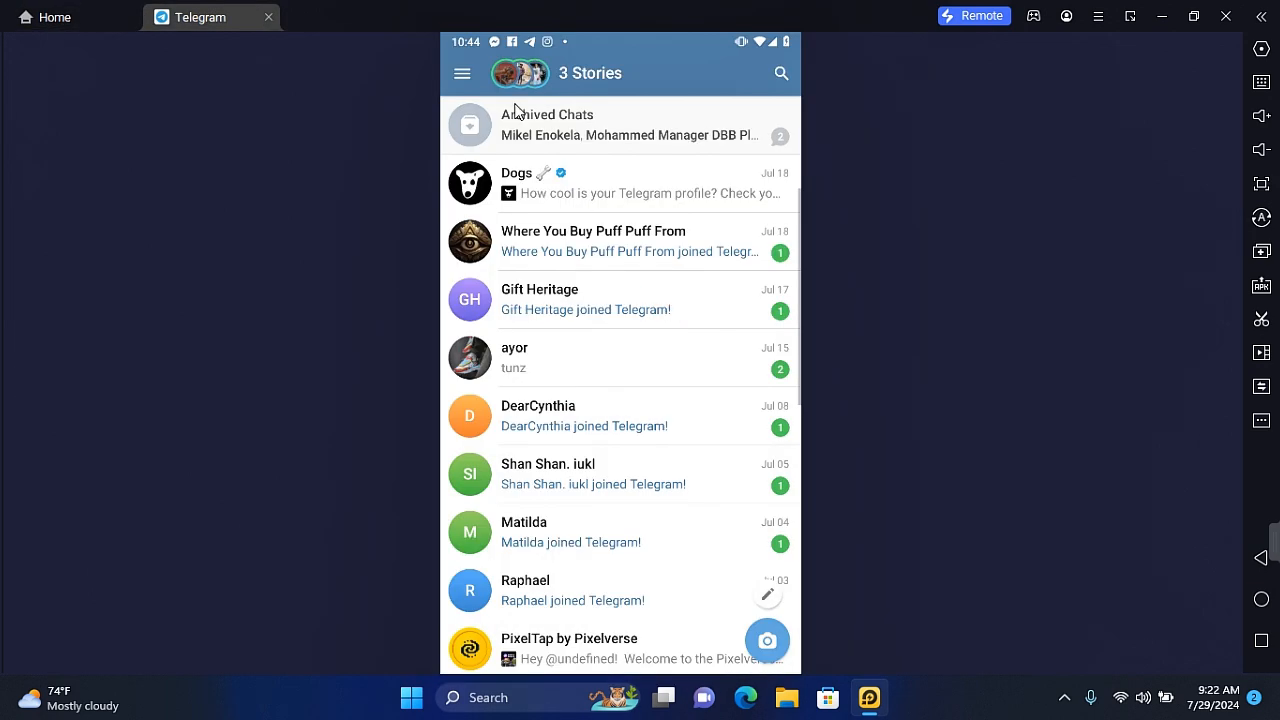
mouse_move(463, 73)
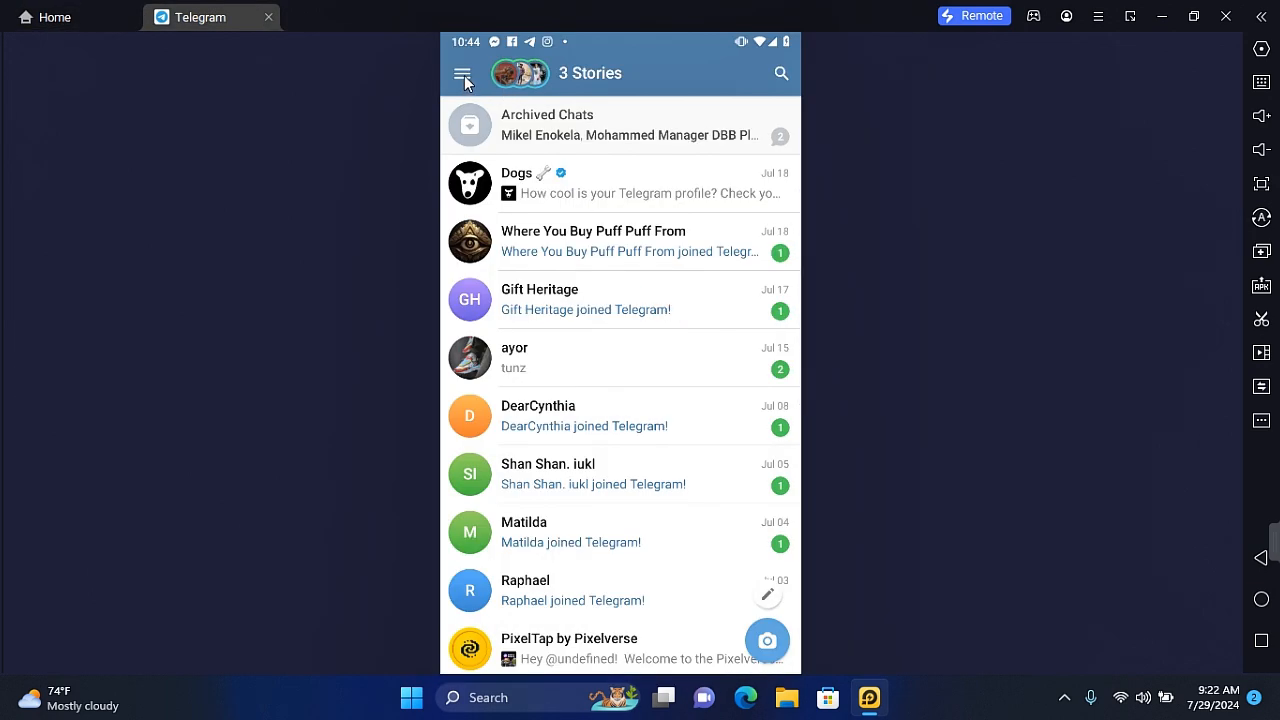
click(464, 73)
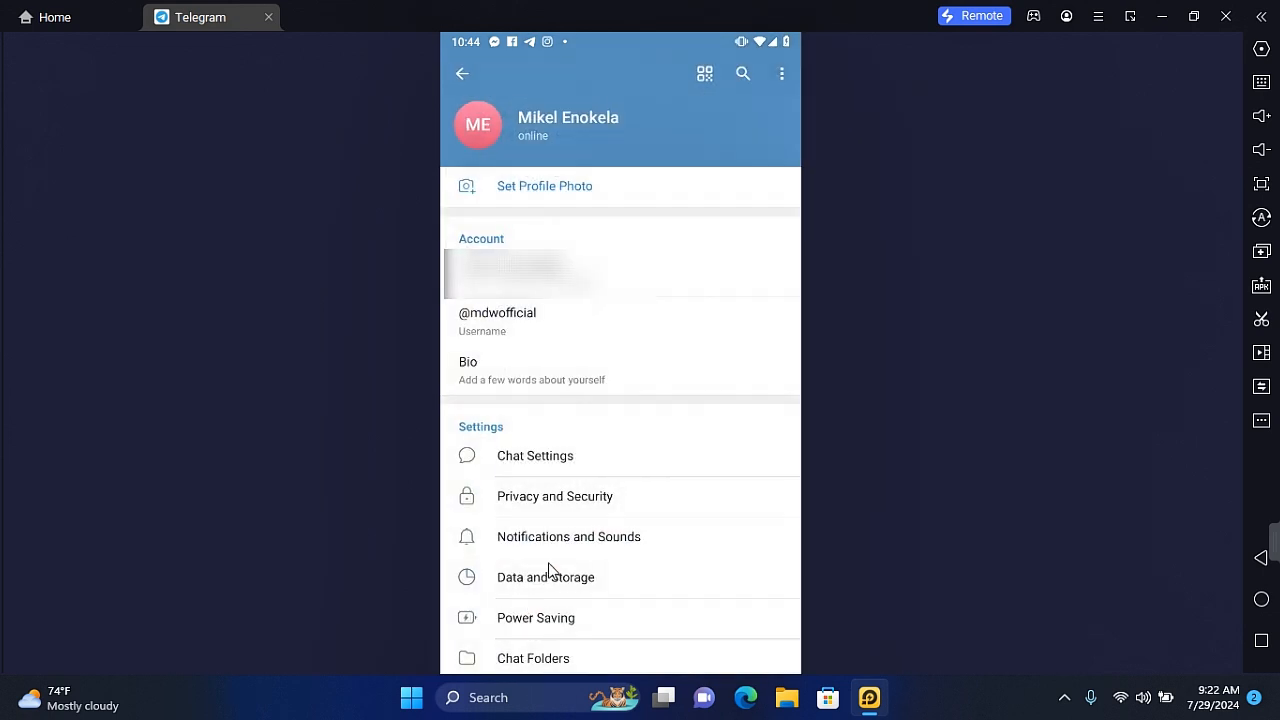
click(554, 496)
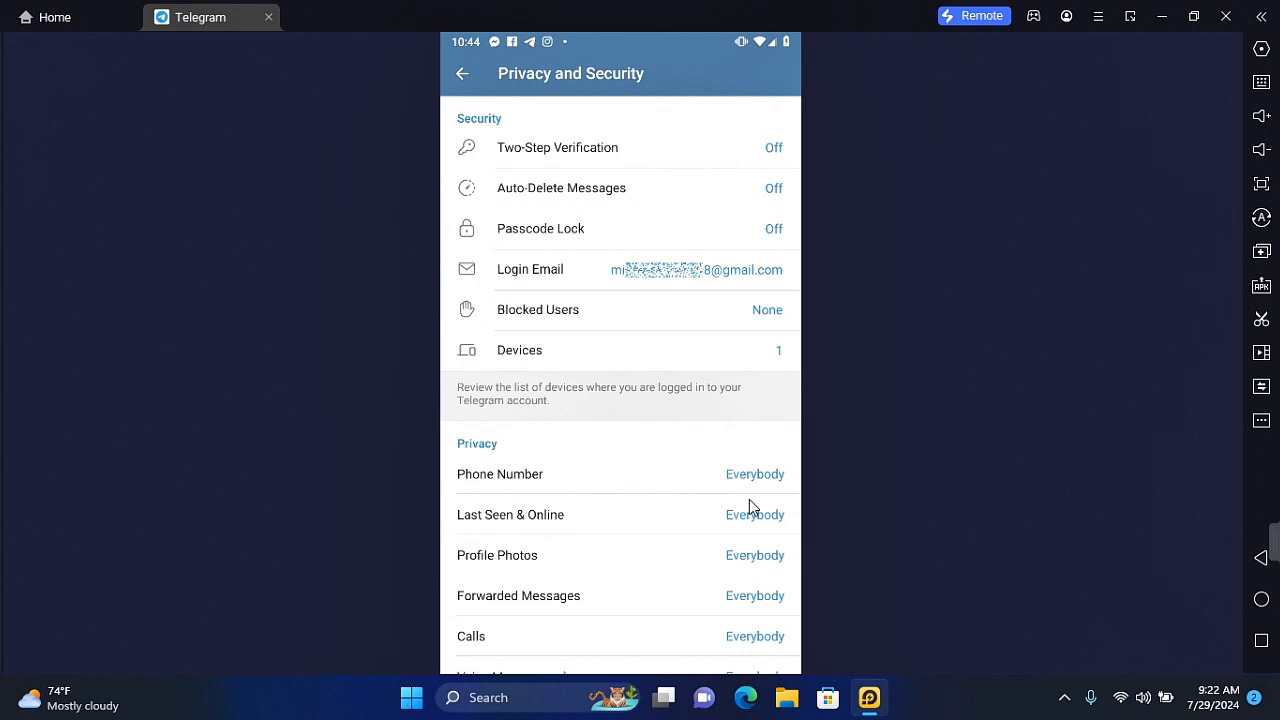
Step: Open the Phone Number privacy page, currently set to Everybody
click(499, 474)
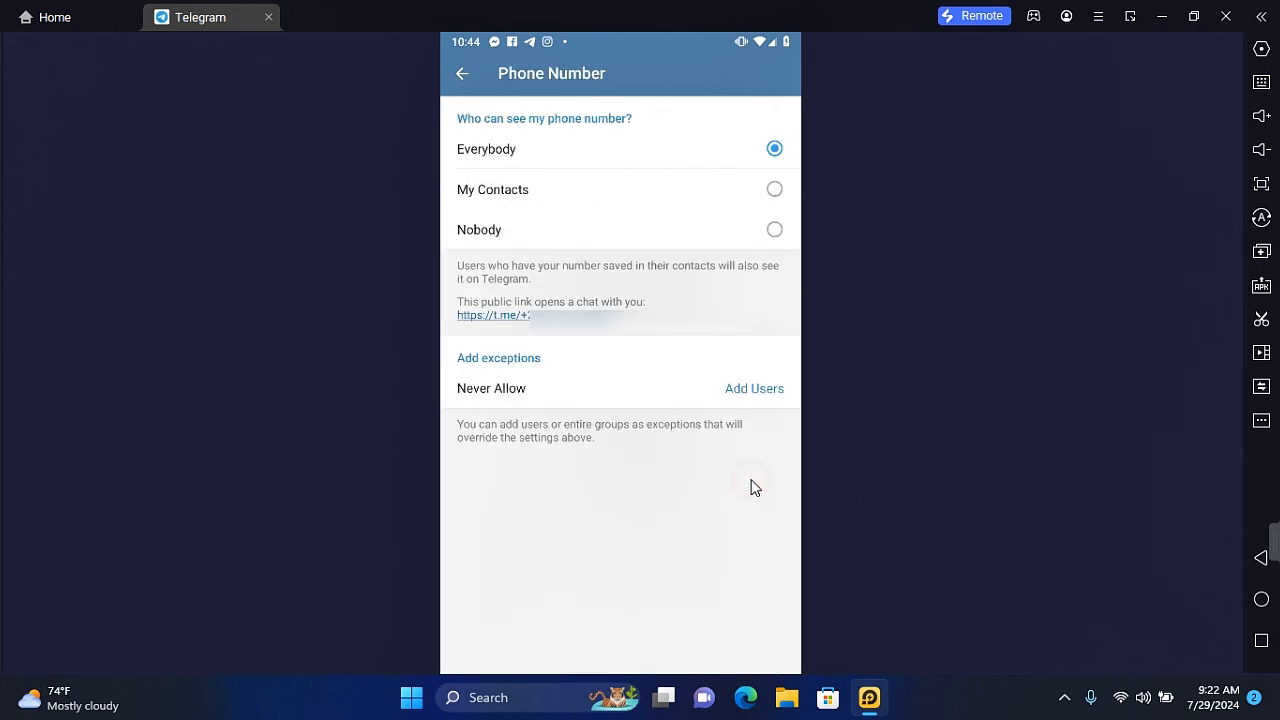
mouse_move(557, 133)
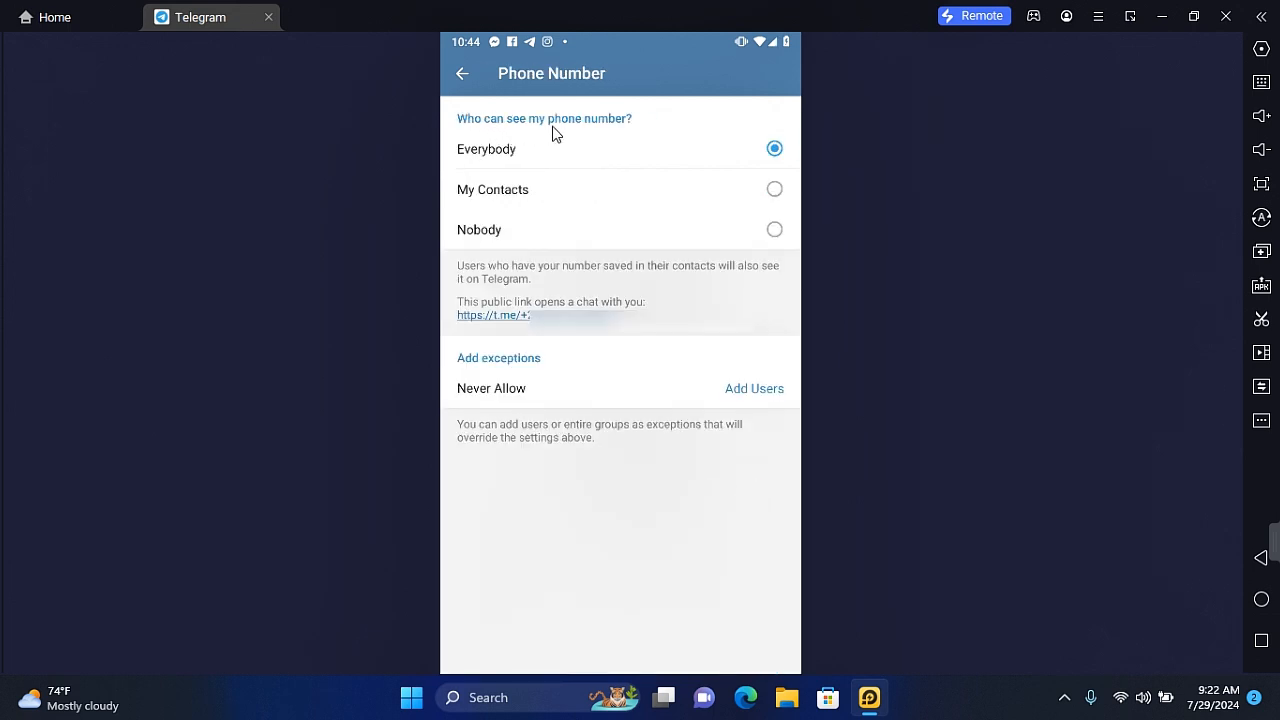
mouse_move(505, 203)
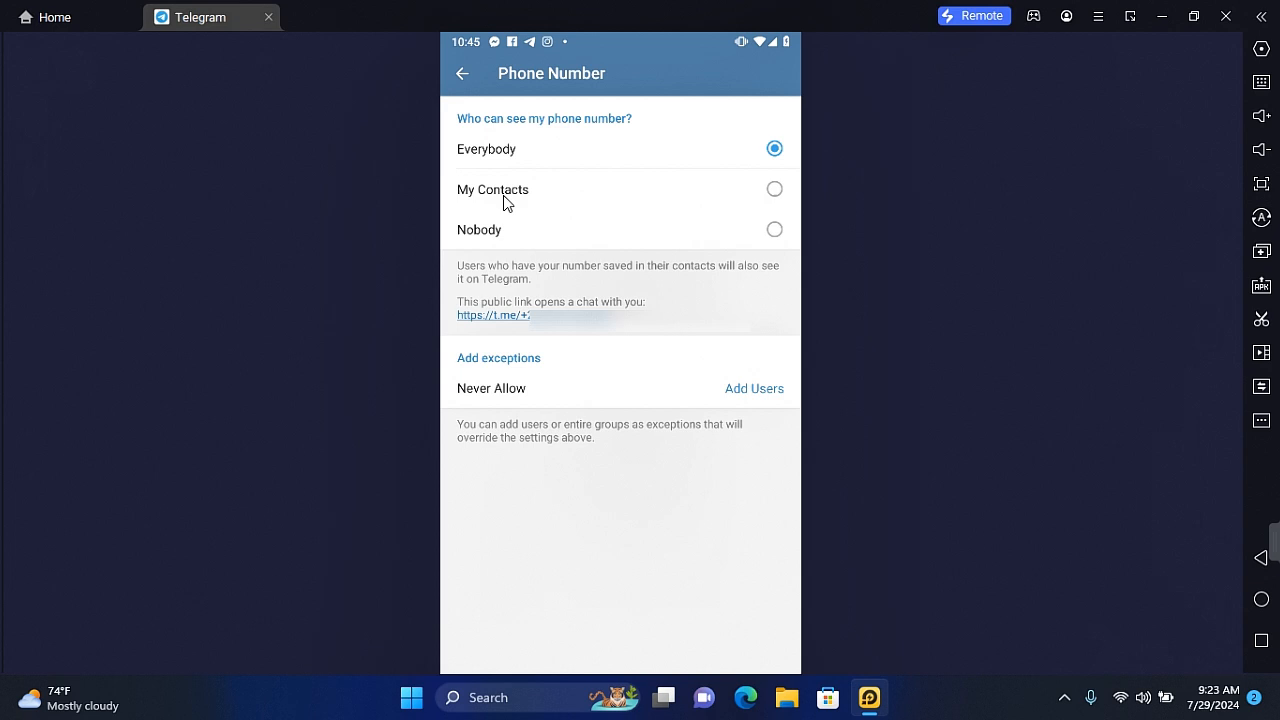
mouse_move(467, 234)
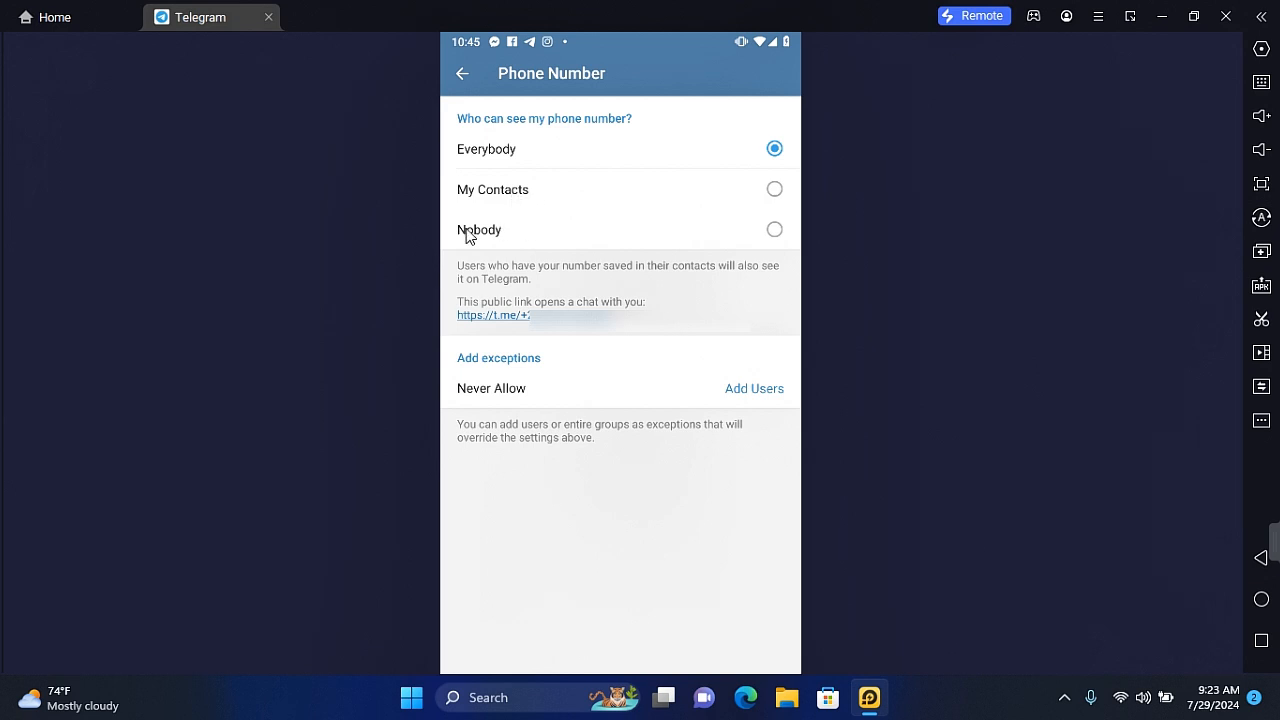
mouse_move(495, 280)
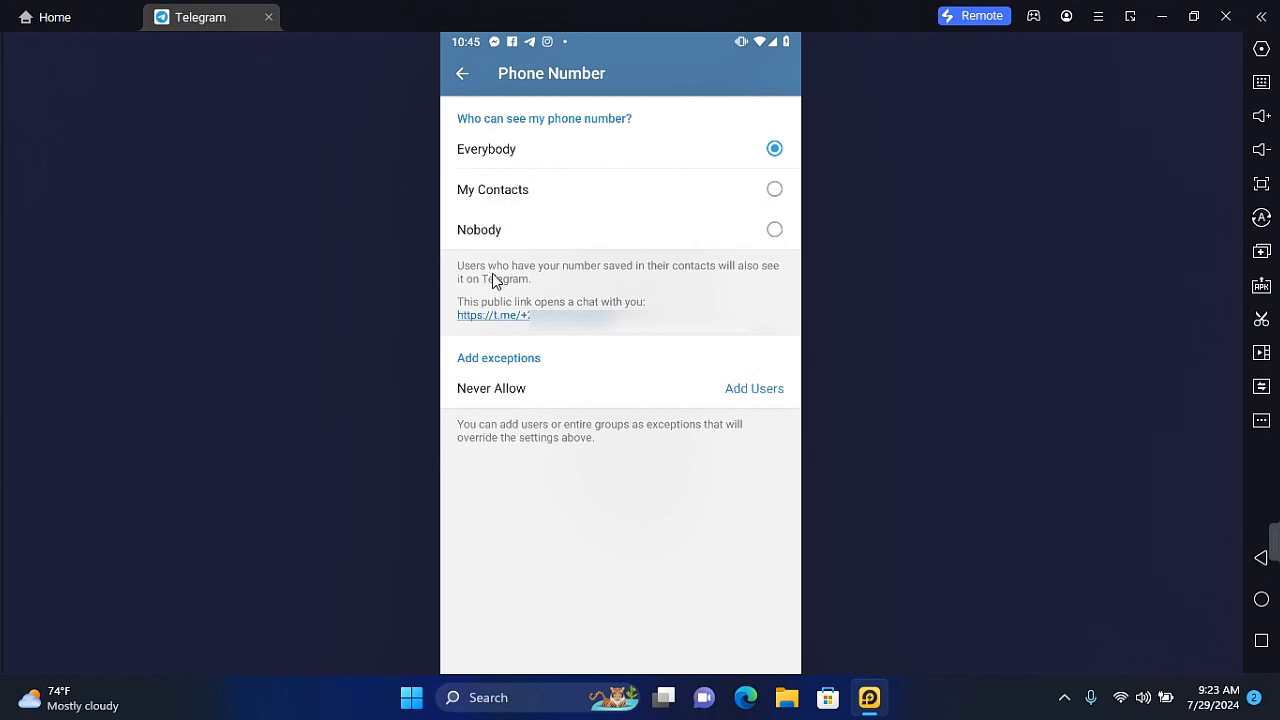
mouse_move(727, 287)
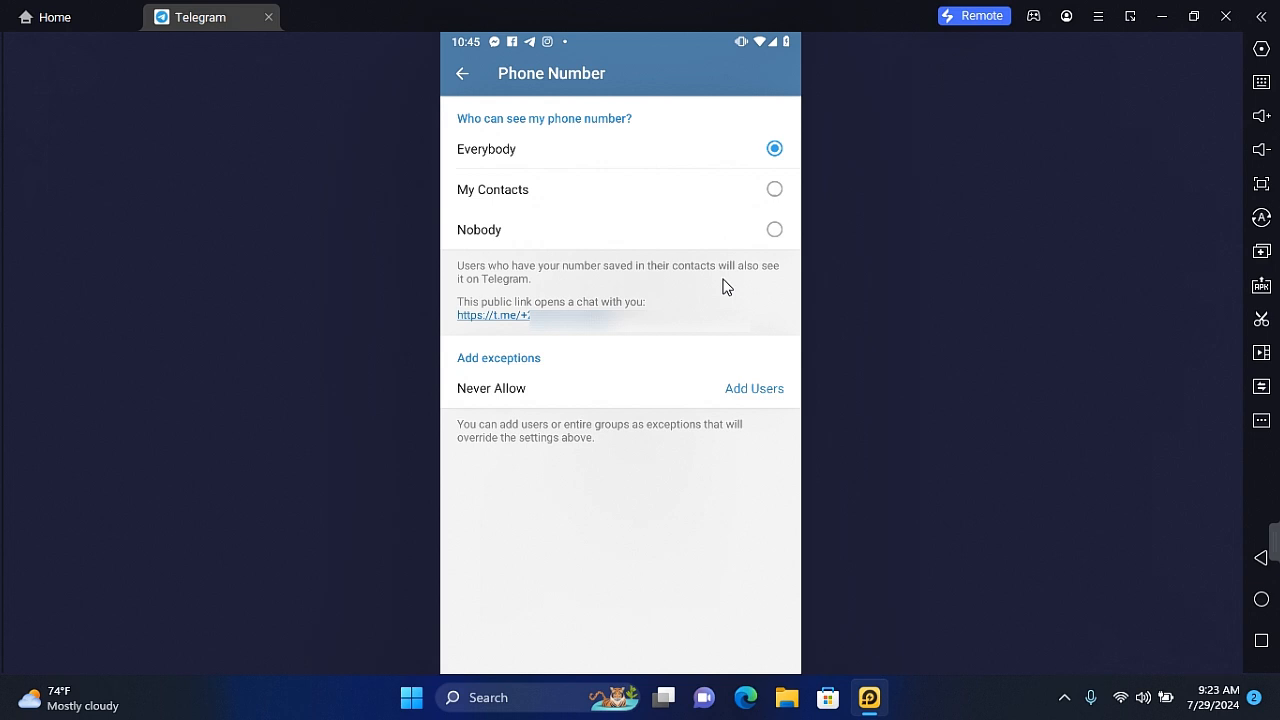
mouse_move(536, 279)
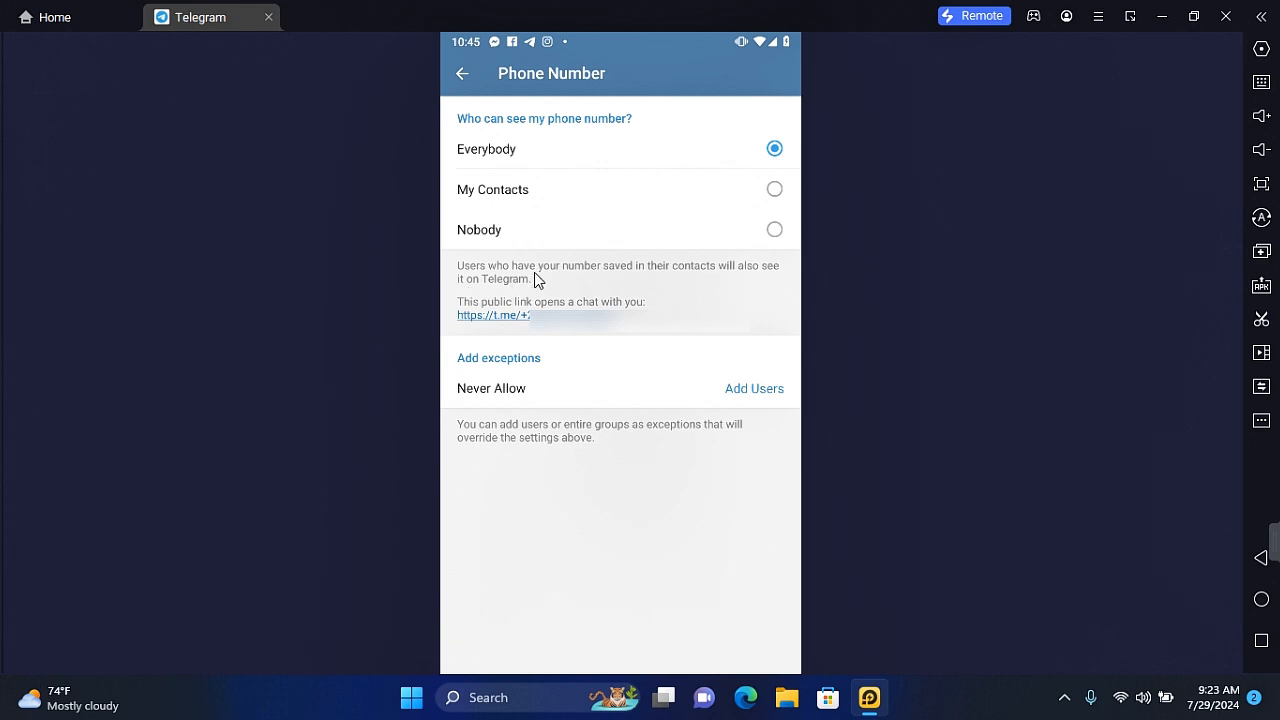
Step: Set phone number visibility to Nobody, keep discovery at My Contacts, and save
click(774, 229)
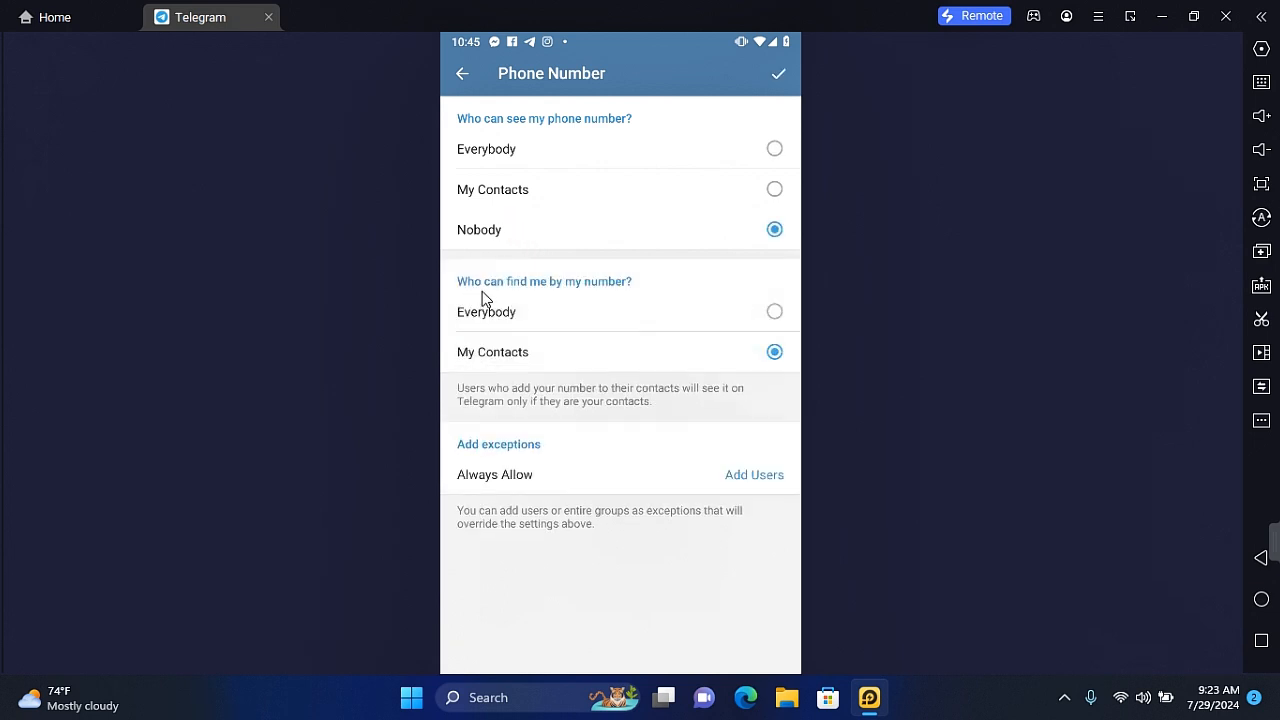
mouse_move(630, 295)
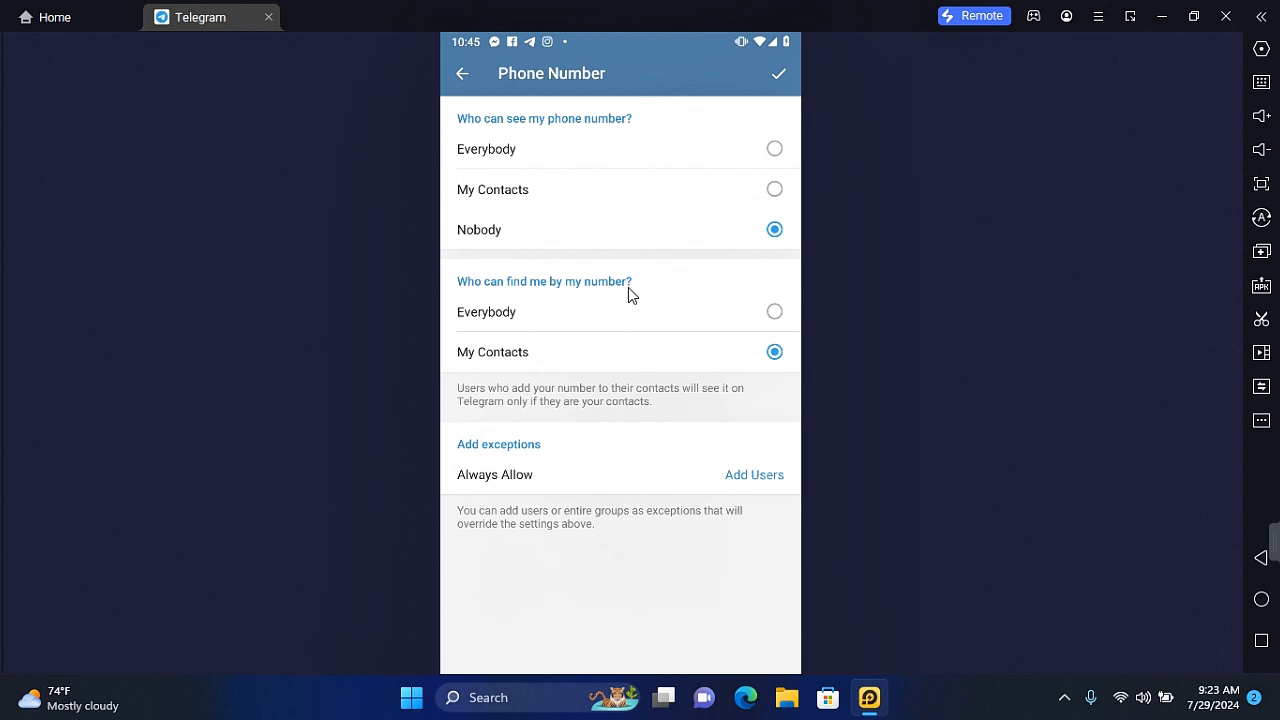
mouse_move(508, 531)
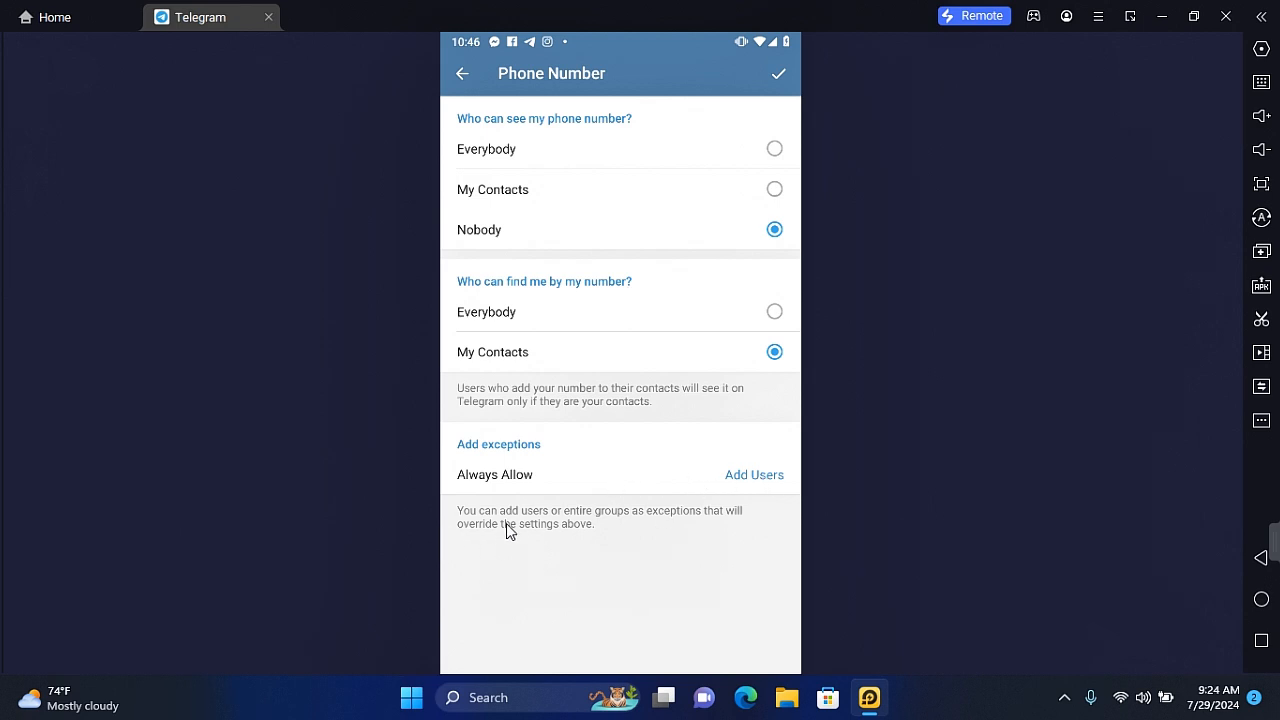
mouse_move(727, 521)
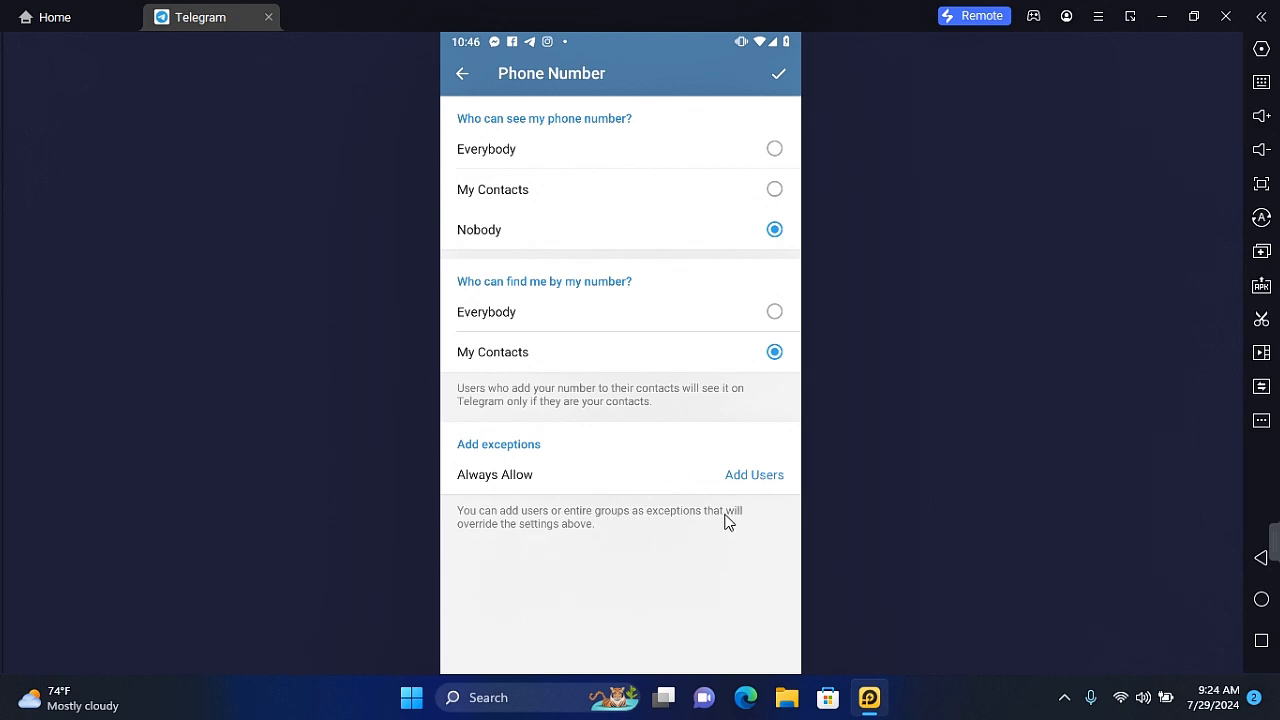
mouse_move(587, 387)
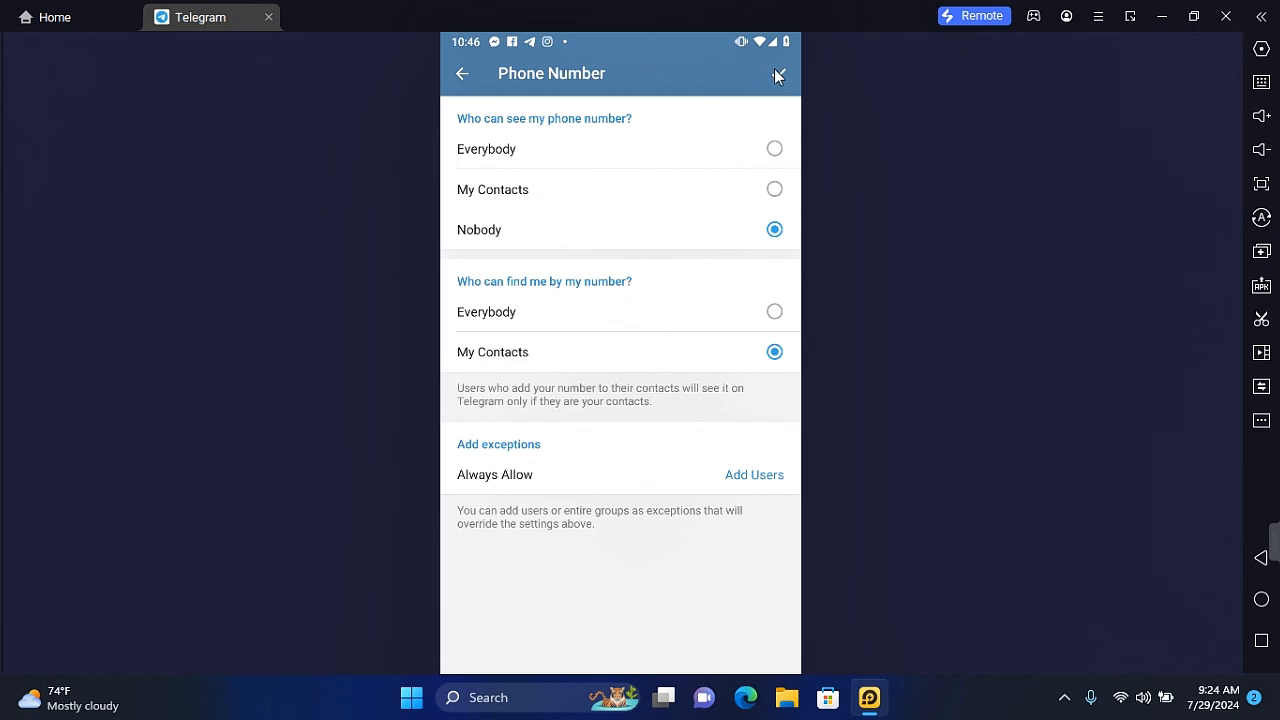
click(462, 73)
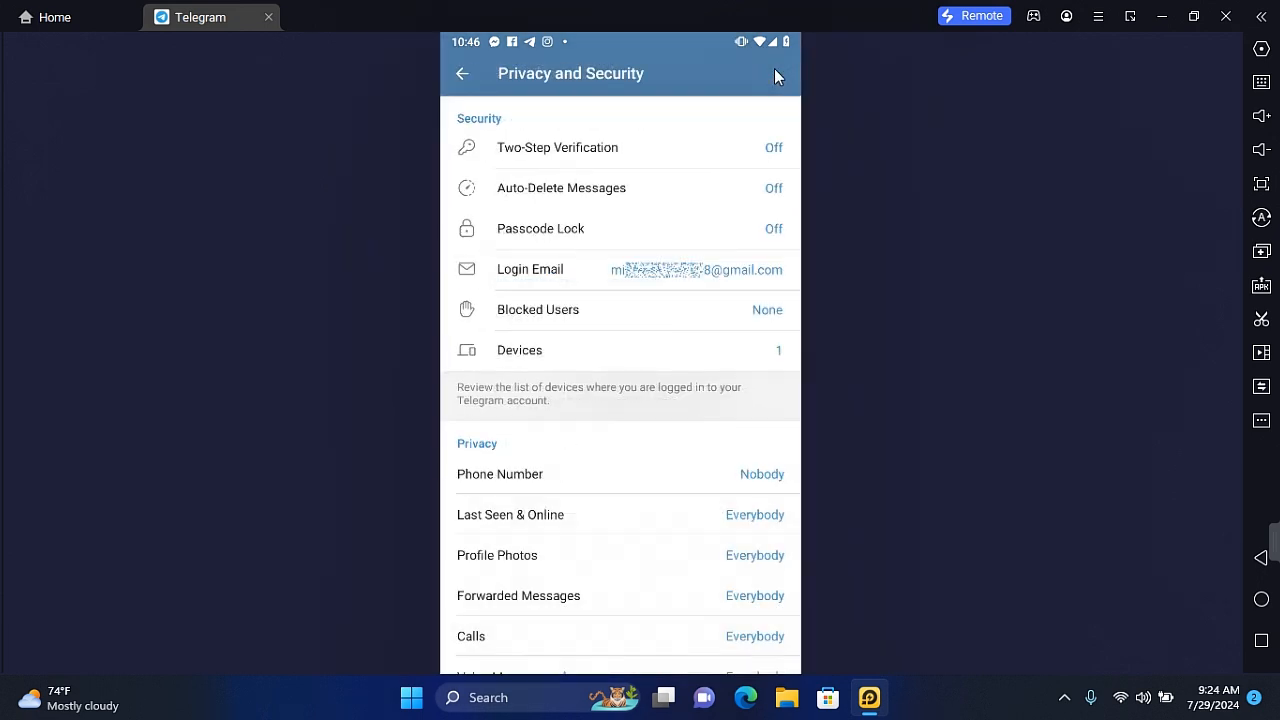
mouse_move(649, 379)
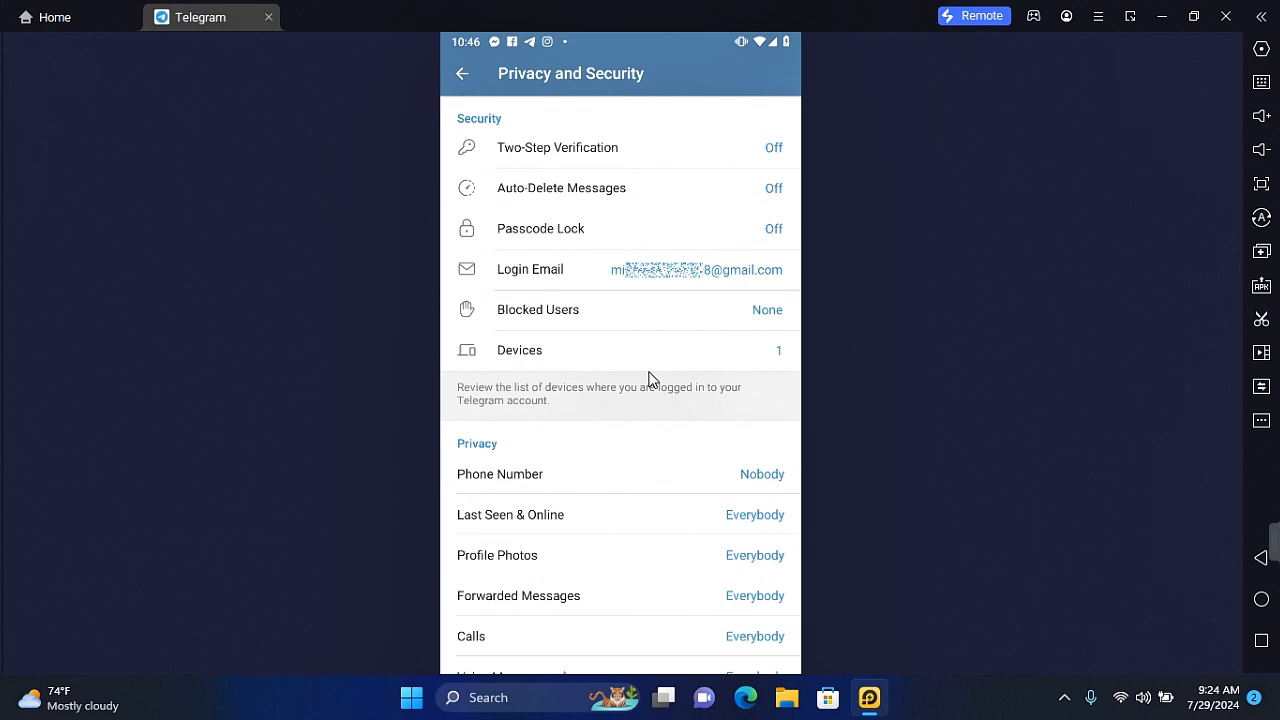